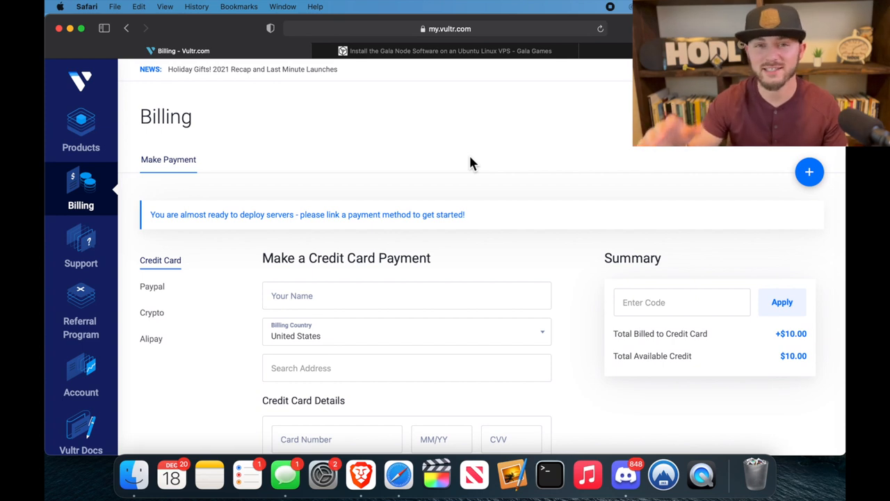
mouse_move(420, 186)
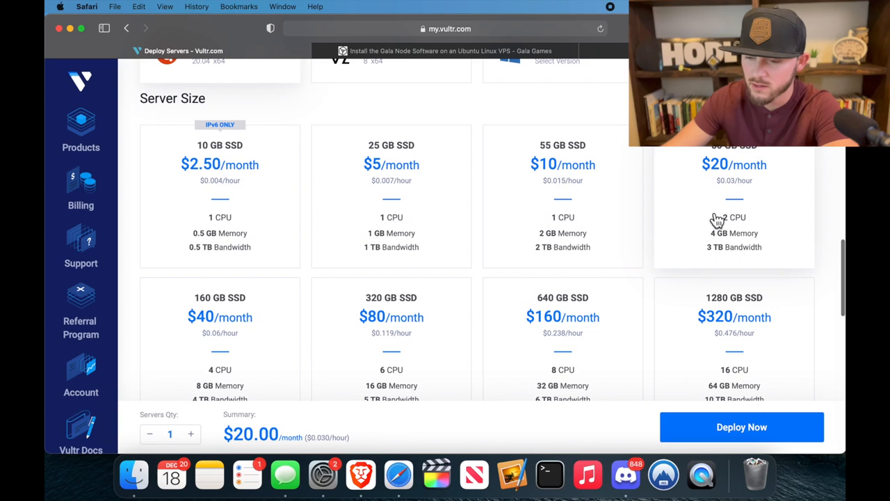
Step: Choose the $20/month server size with 2 CPUs and 4 GB memory
click(80, 125)
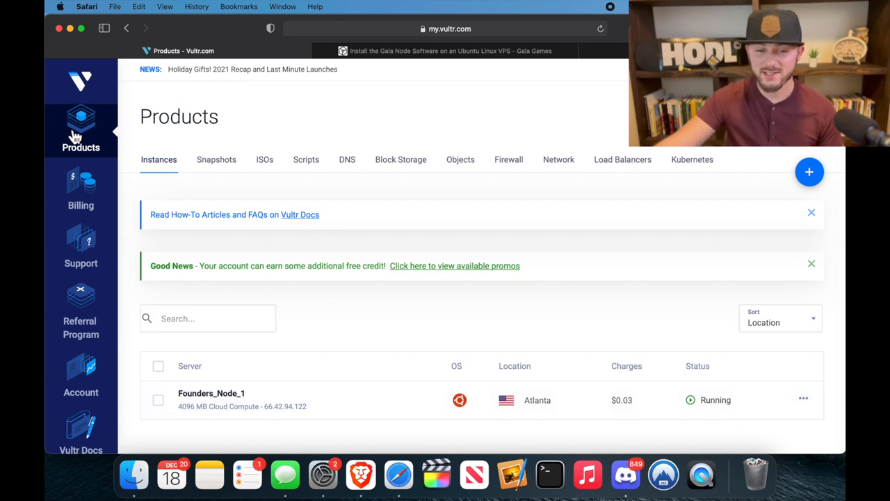
Step: Show the Instances list with Founders_Node_1 running in Atlanta
click(211, 394)
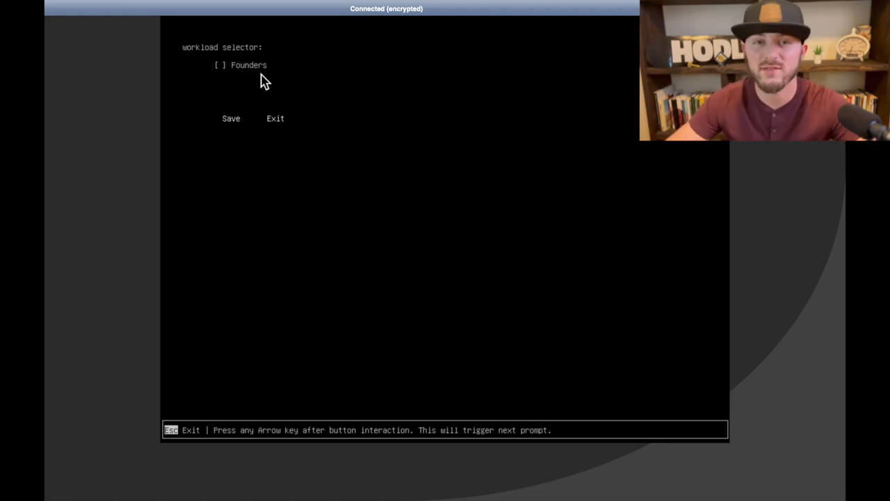
Step: Check the Founders workload and save so the node reports 'Your node is configured!'
click(231, 117)
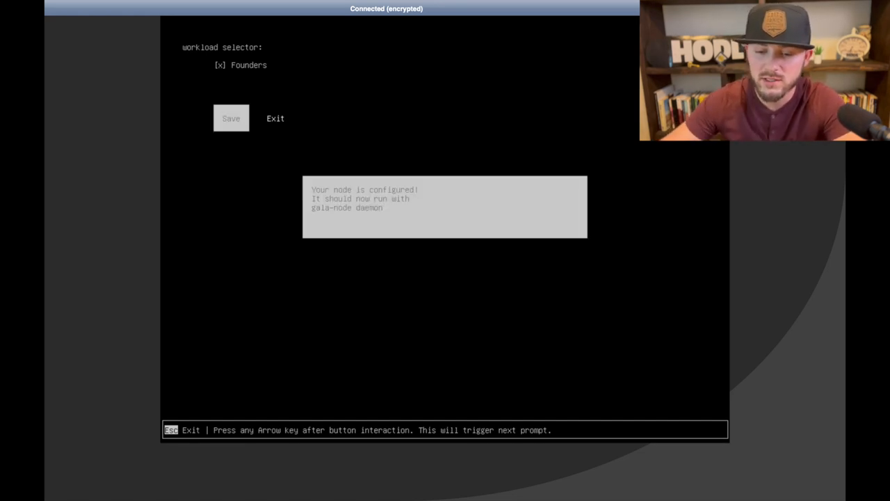